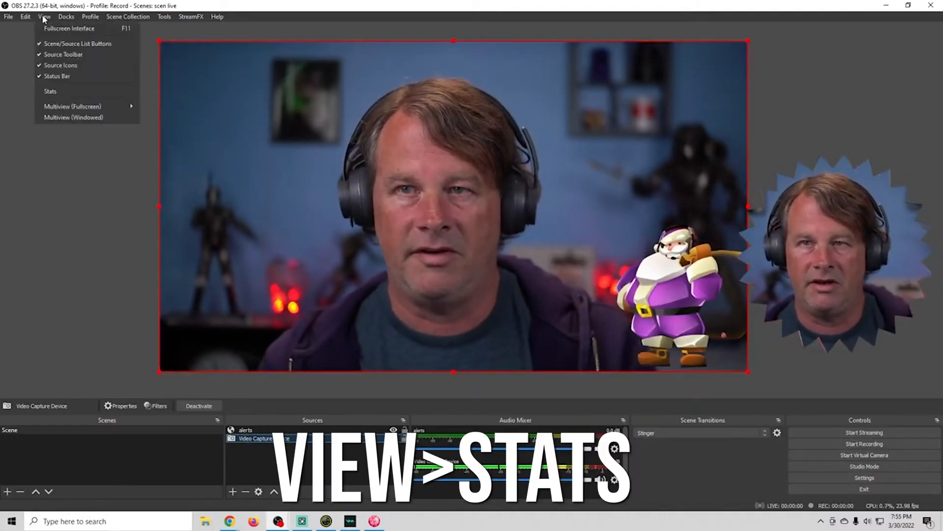
- Choose Stats from the View menu to show CPU usage, lag and dropped frames
left_click(50, 90)
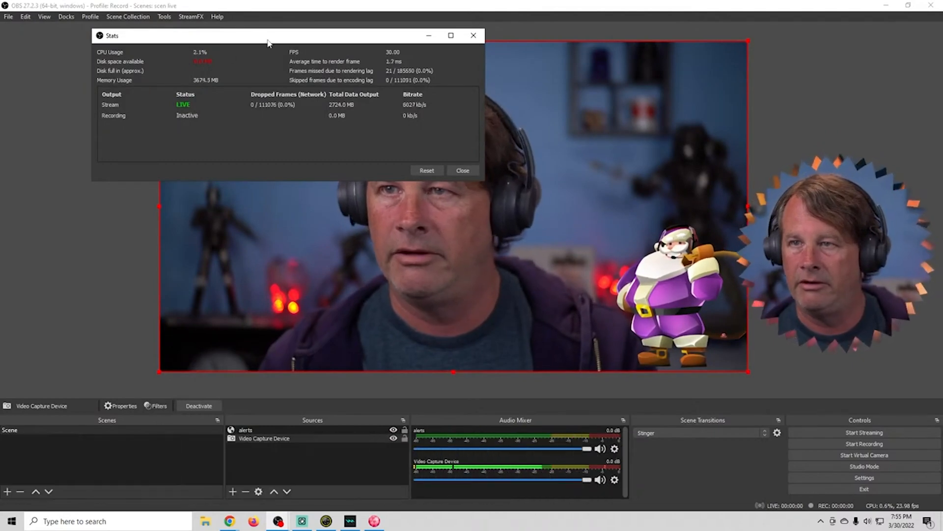
left_click_drag(268, 35, 487, 169)
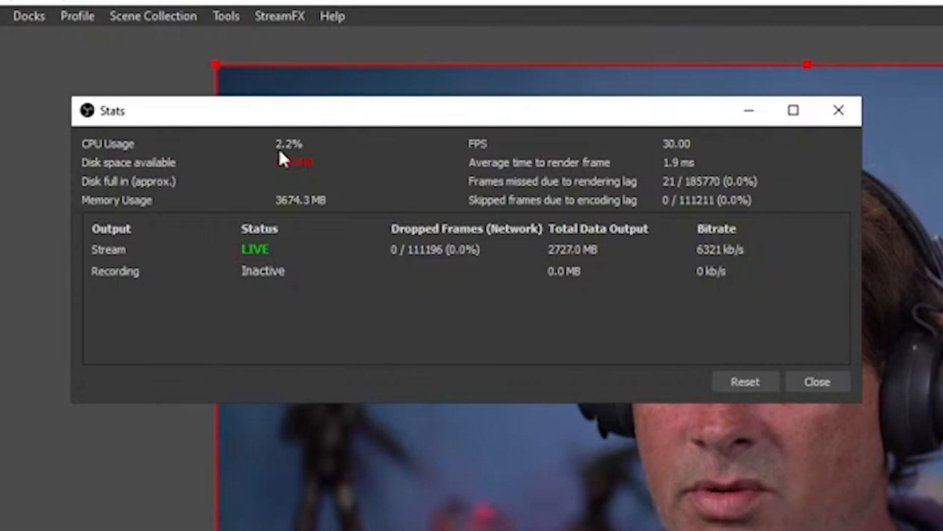
mouse_move(665, 191)
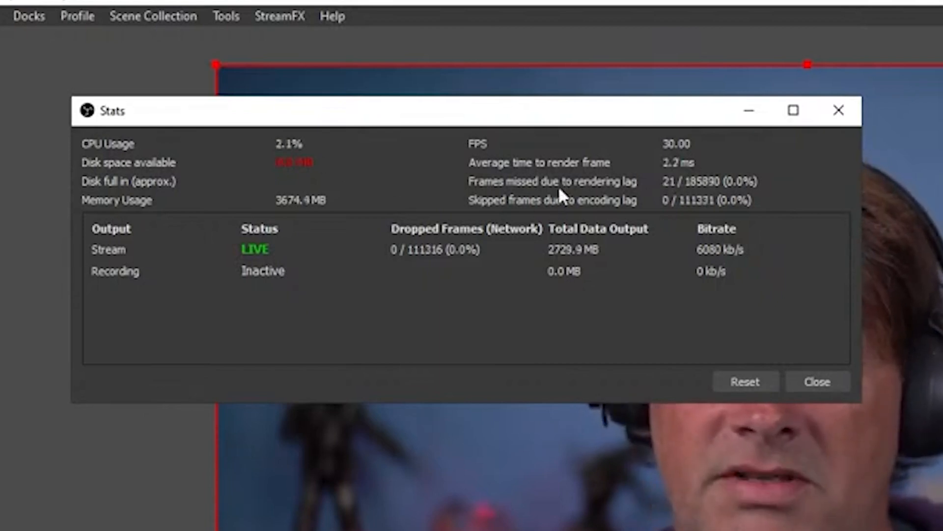
mouse_move(695, 209)
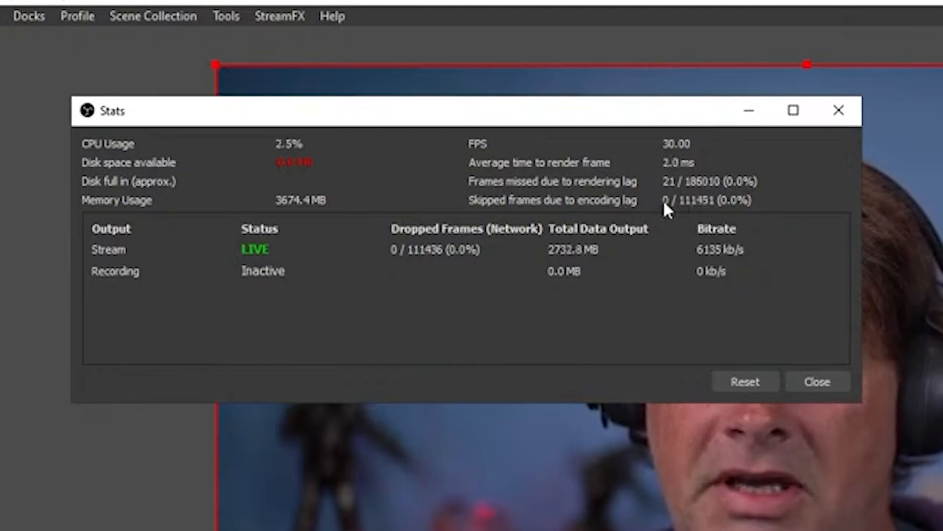
mouse_move(445, 259)
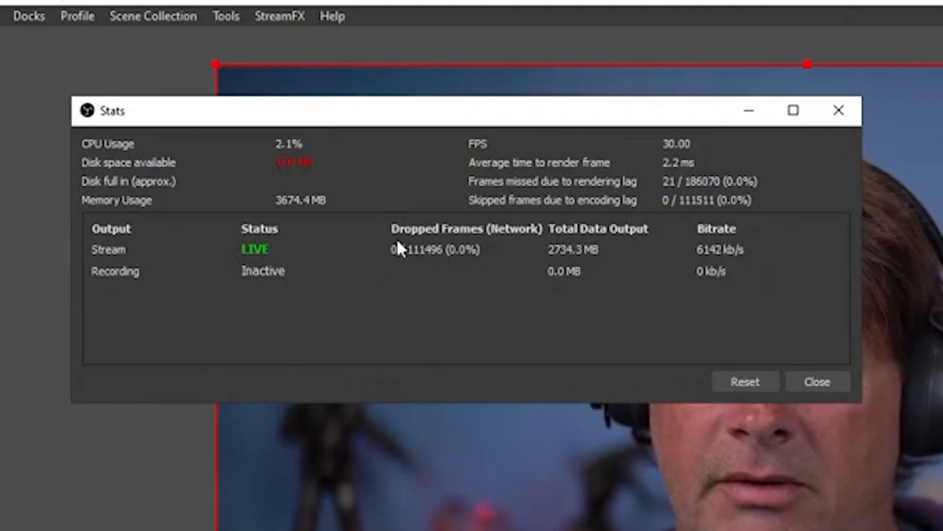
mouse_move(396, 256)
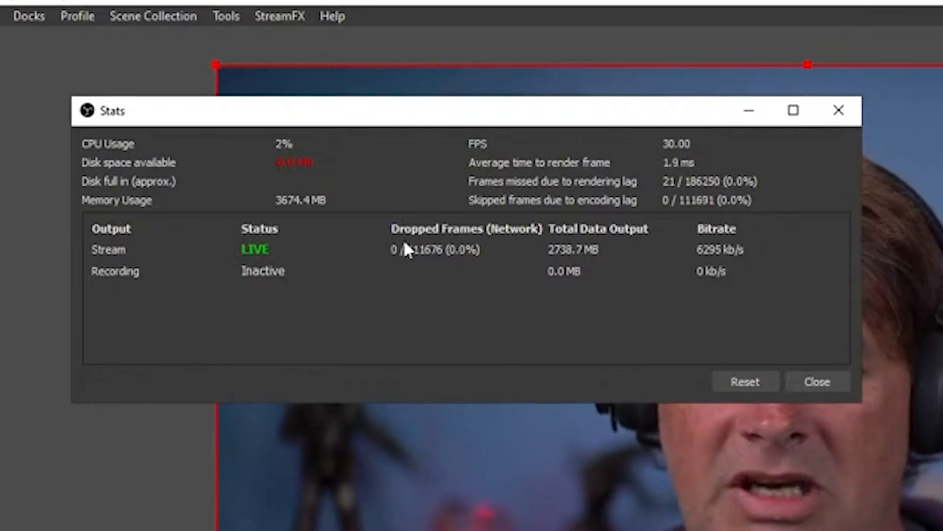
mouse_move(334, 259)
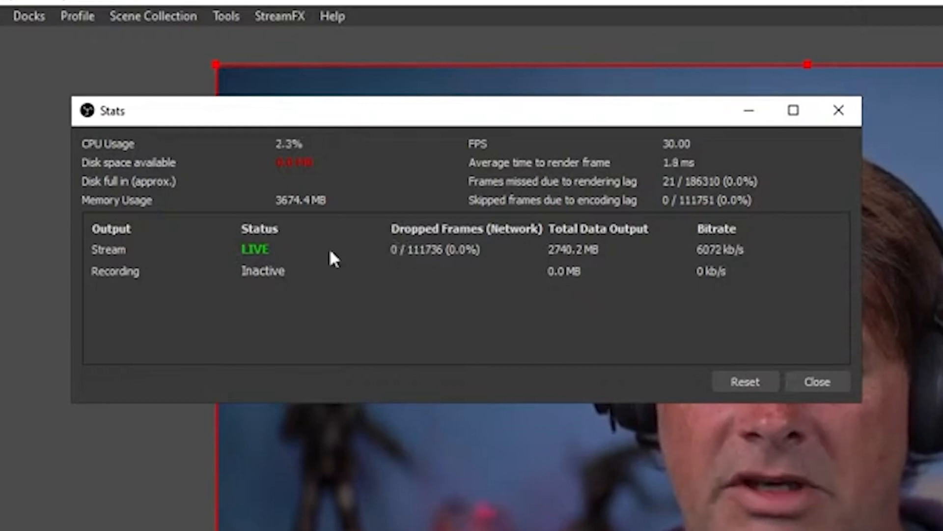
mouse_move(446, 238)
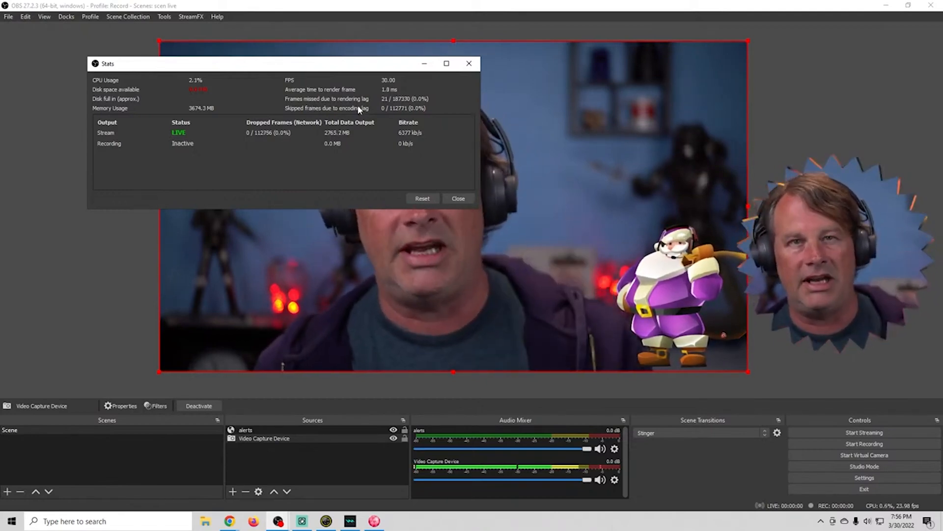
- Close the Stats window, leaving the main scene preview with camera and alert sources
left_click(458, 199)
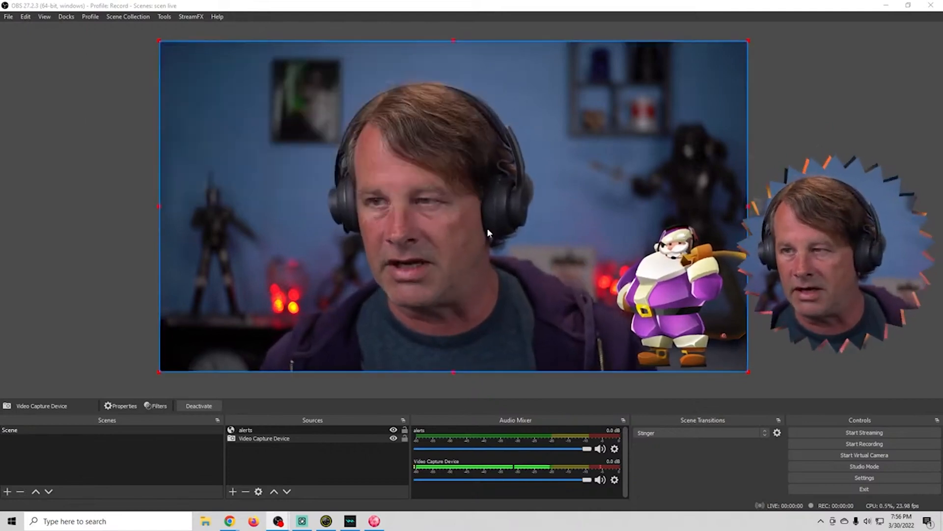